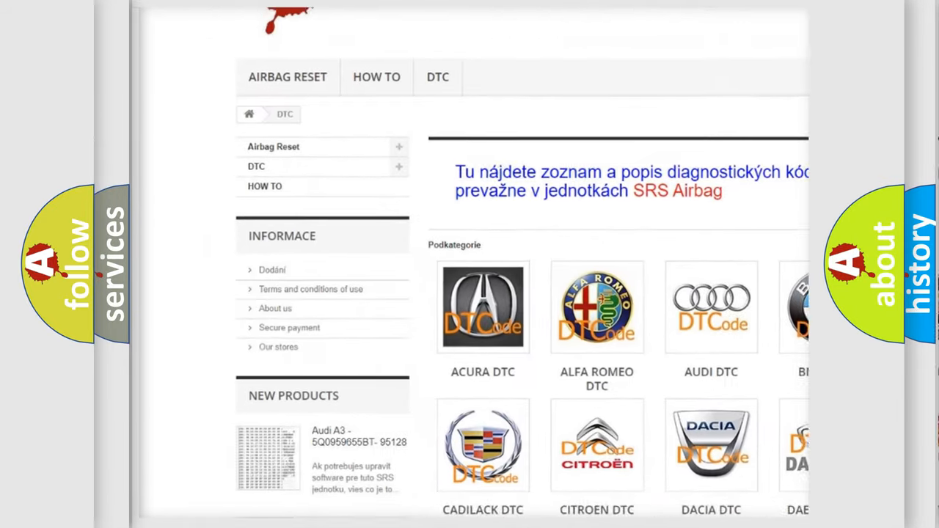
scroll(down, 3)
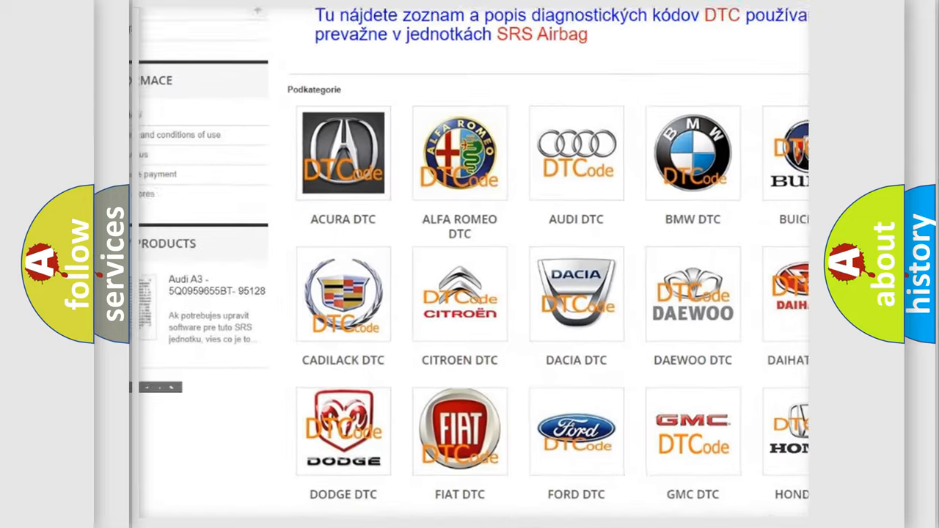
scroll(down, 3)
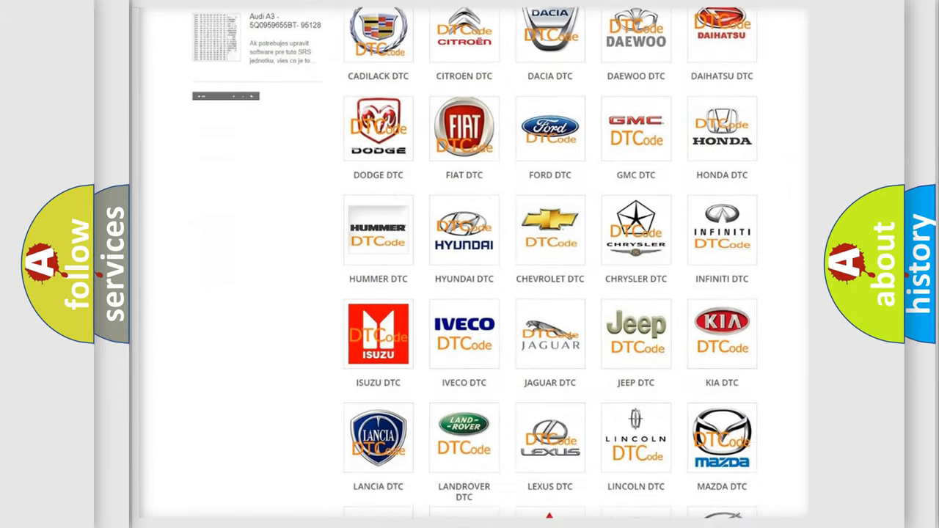
scroll(down, 3)
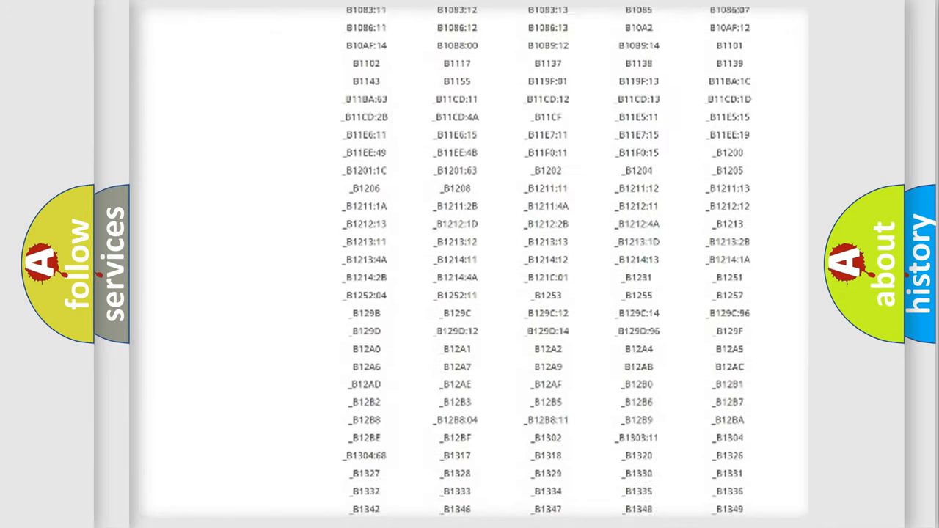
scroll(down, 3)
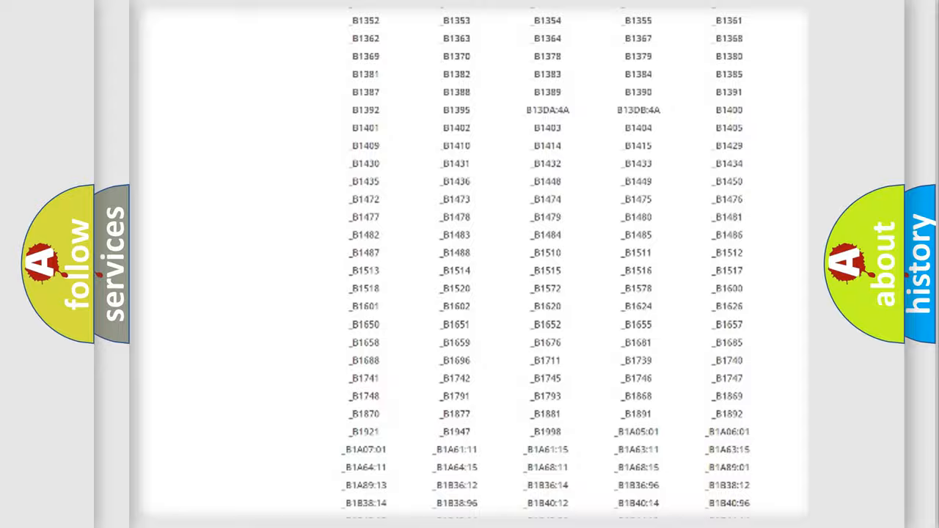